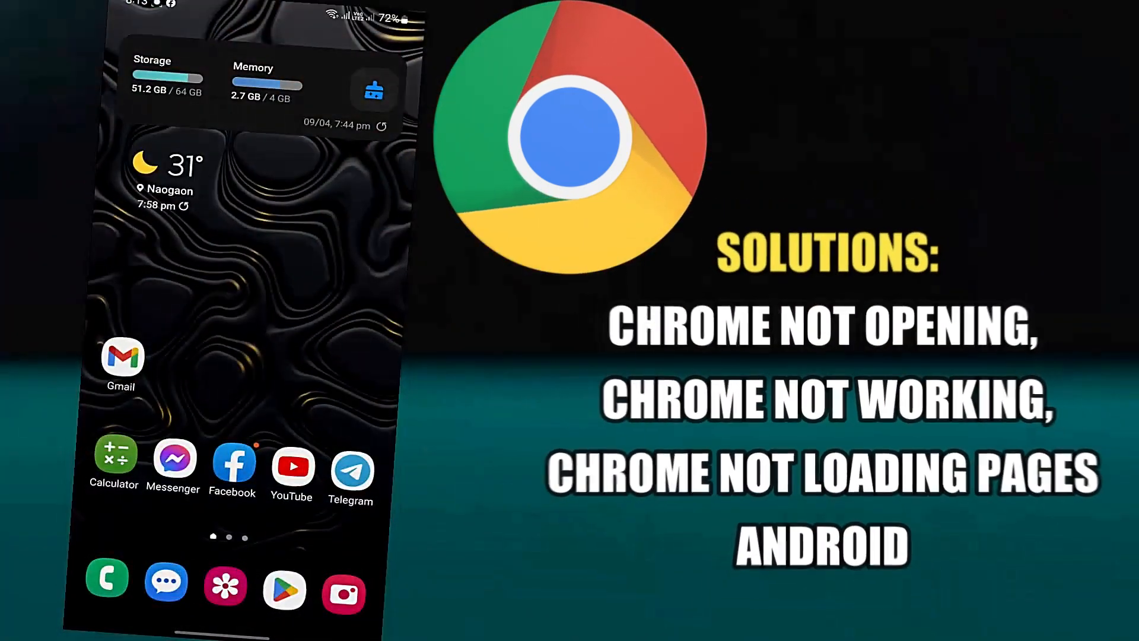
Reach the main Settings list from the home screen, passing briefly through the Play Store.
click(284, 590)
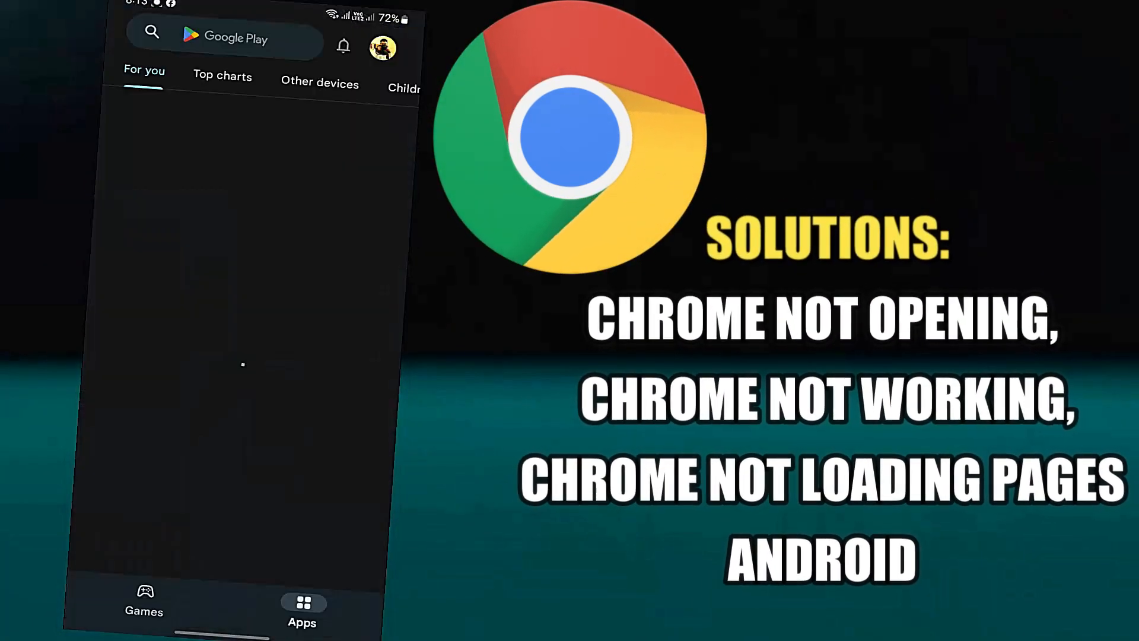
click(225, 38)
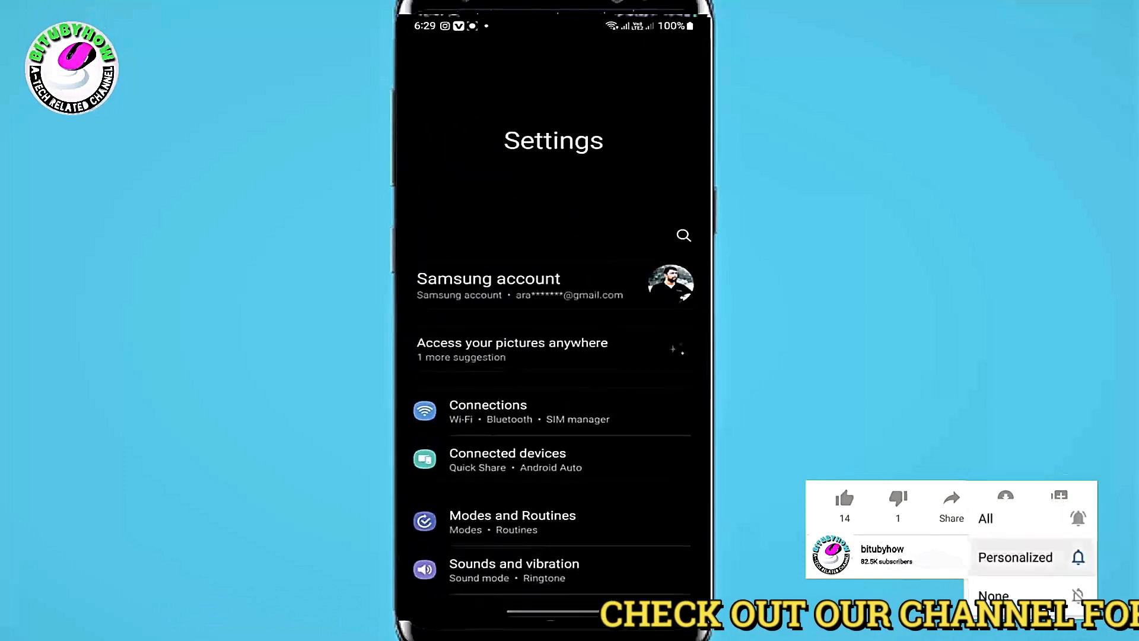
Search the installed apps for 'c' and open Chrome's App info page.
scroll(down, 3)
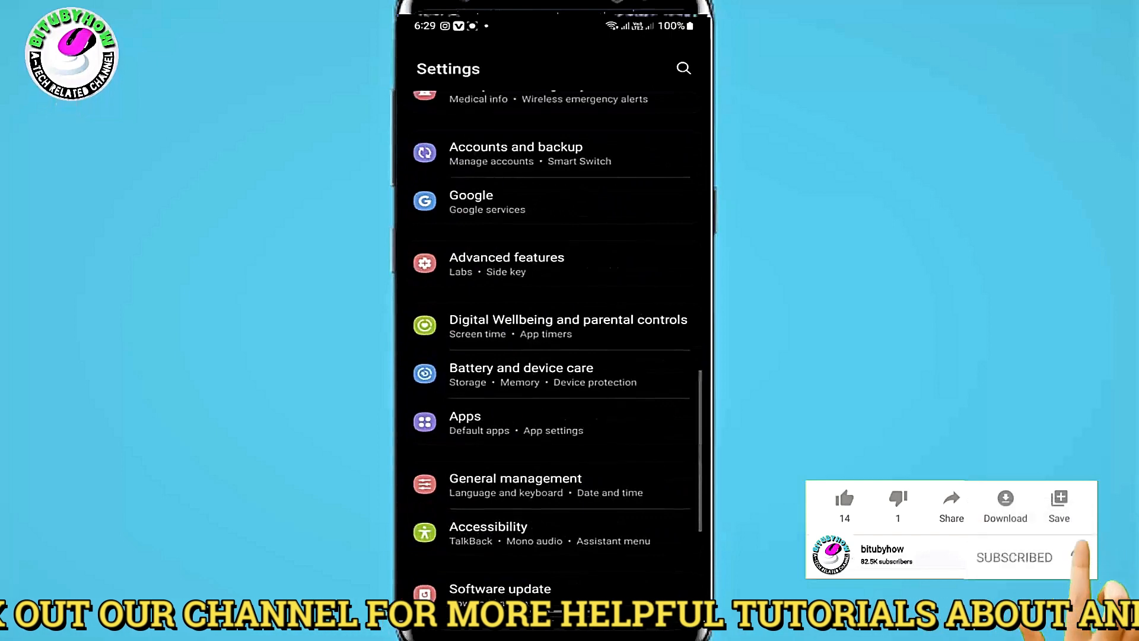
click(465, 422)
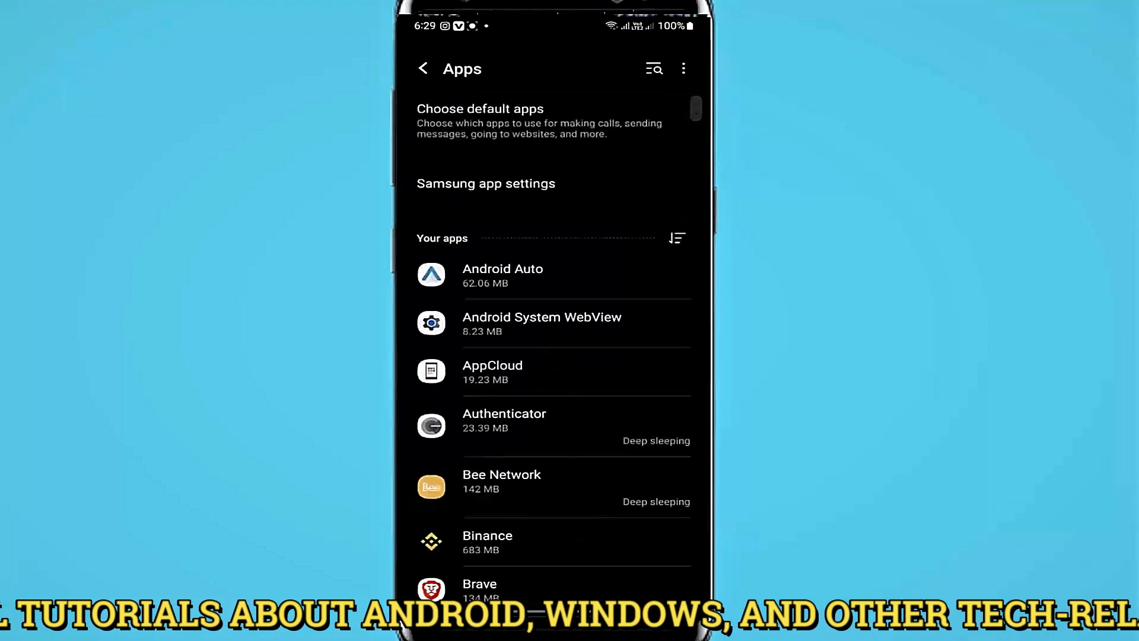
click(652, 69)
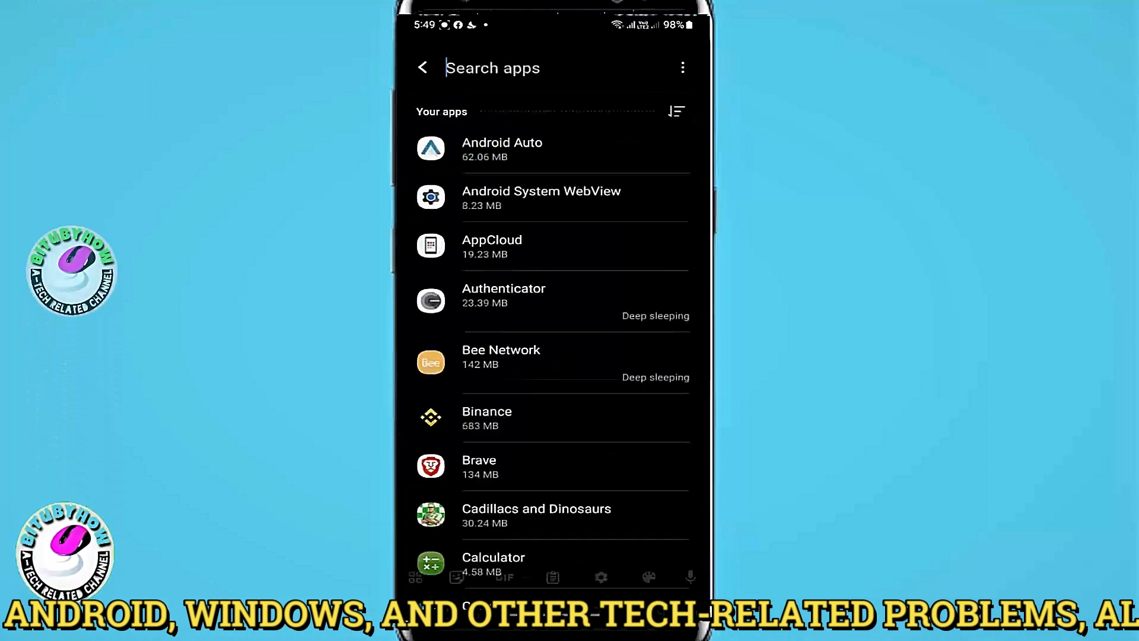
text(c)
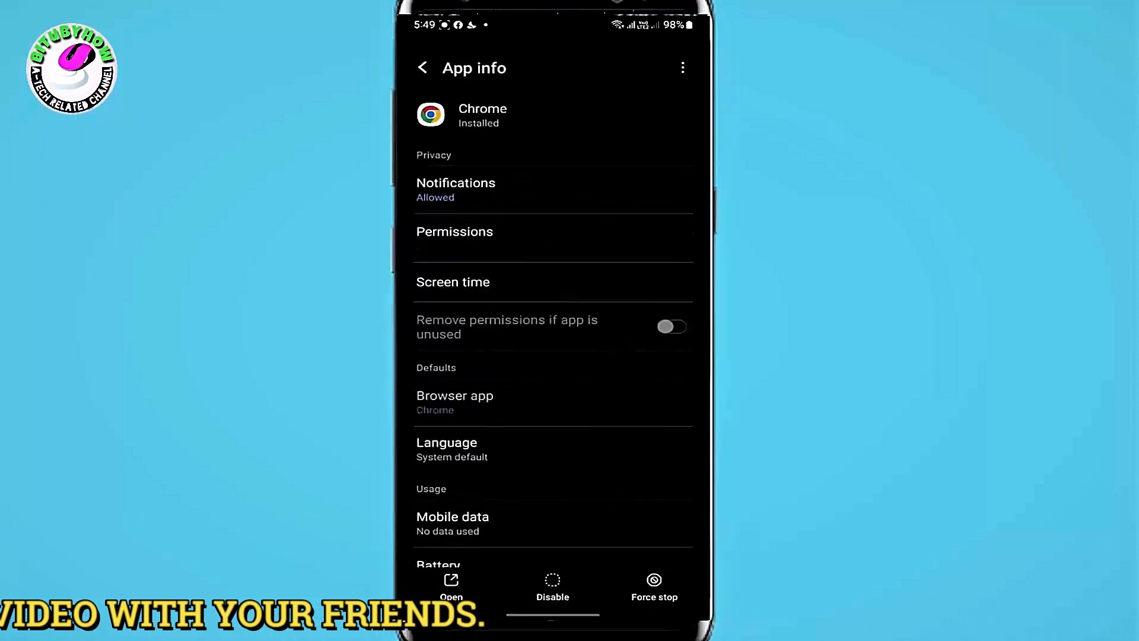
In Chrome's Manage storage page, choose CLEAR ALL DATA and confirm deleting all app data.
scroll(down, 3)
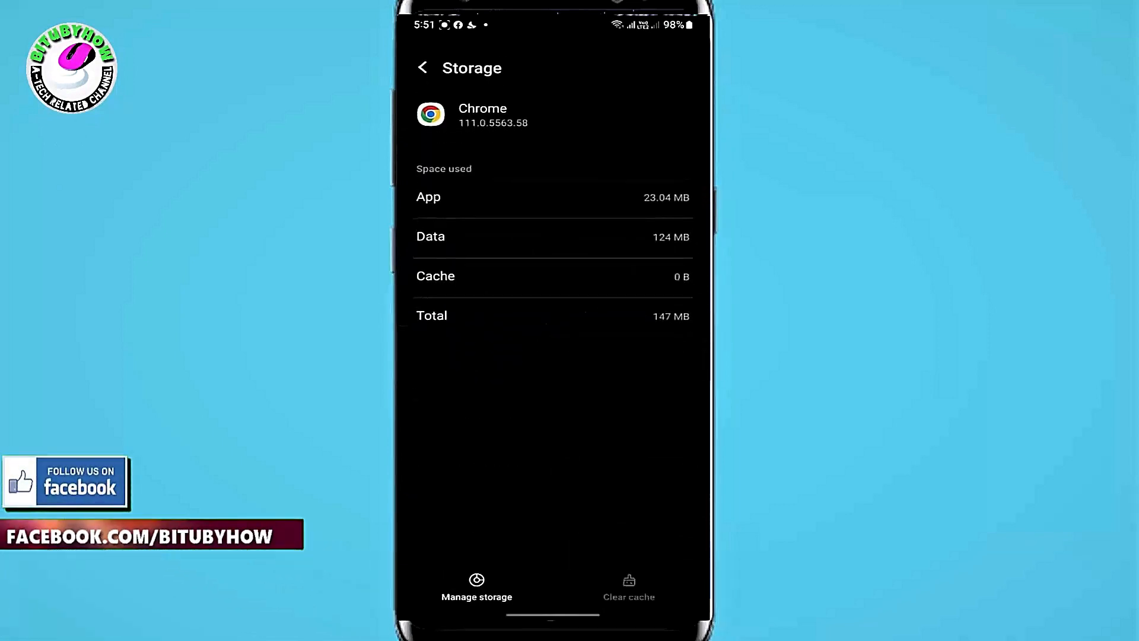
click(477, 587)
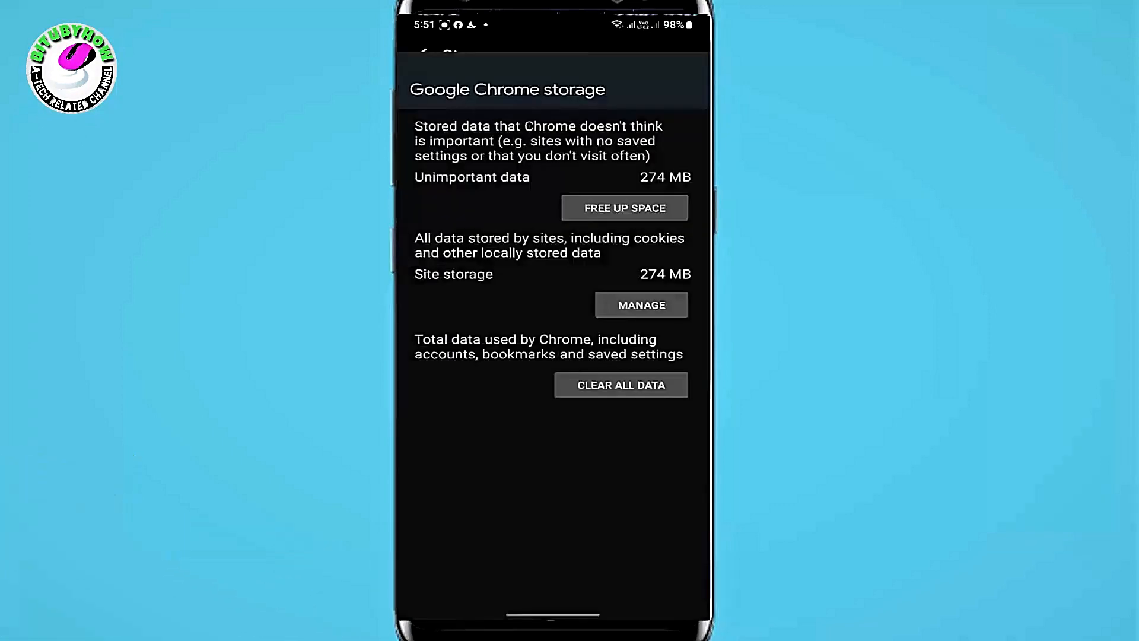
click(620, 385)
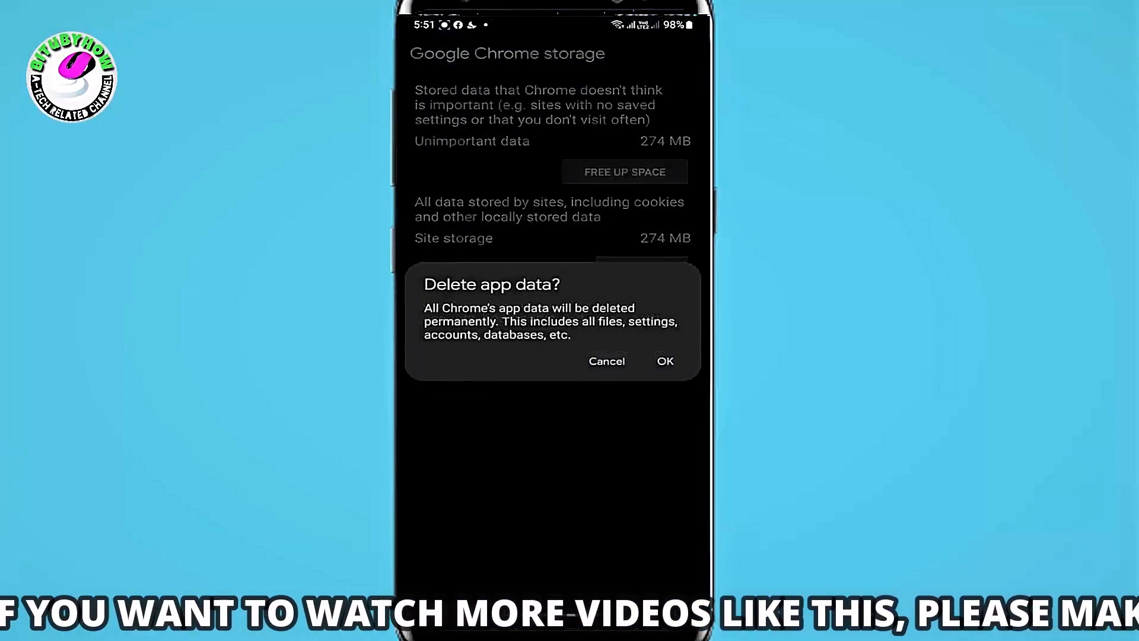
click(664, 361)
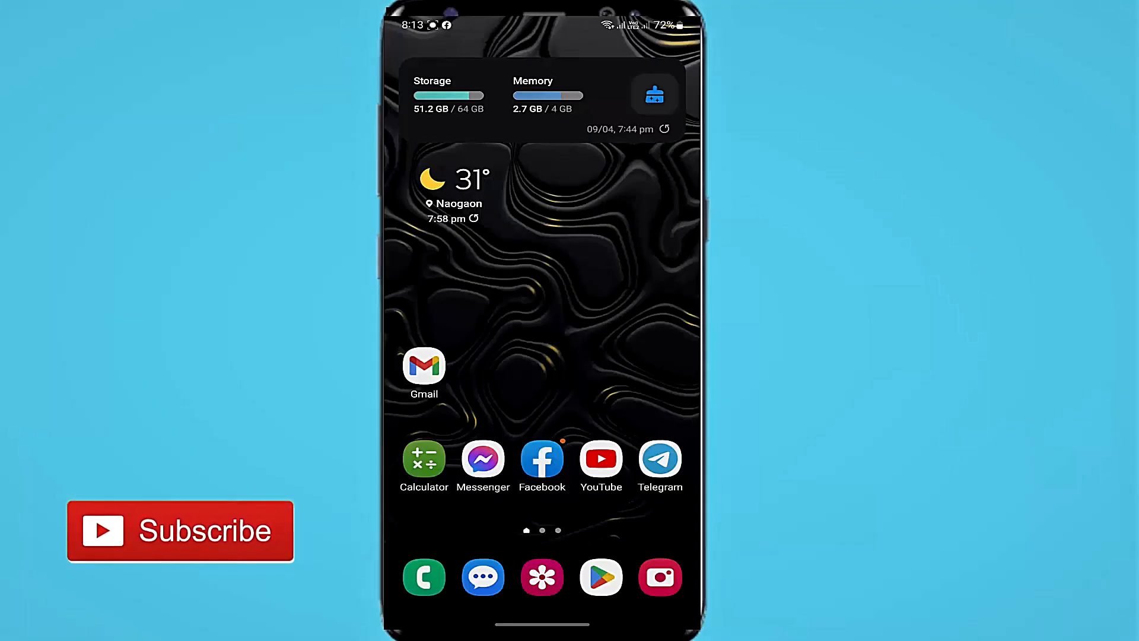
Launch Google Play Store and bring up its app search page with recent searches.
click(601, 576)
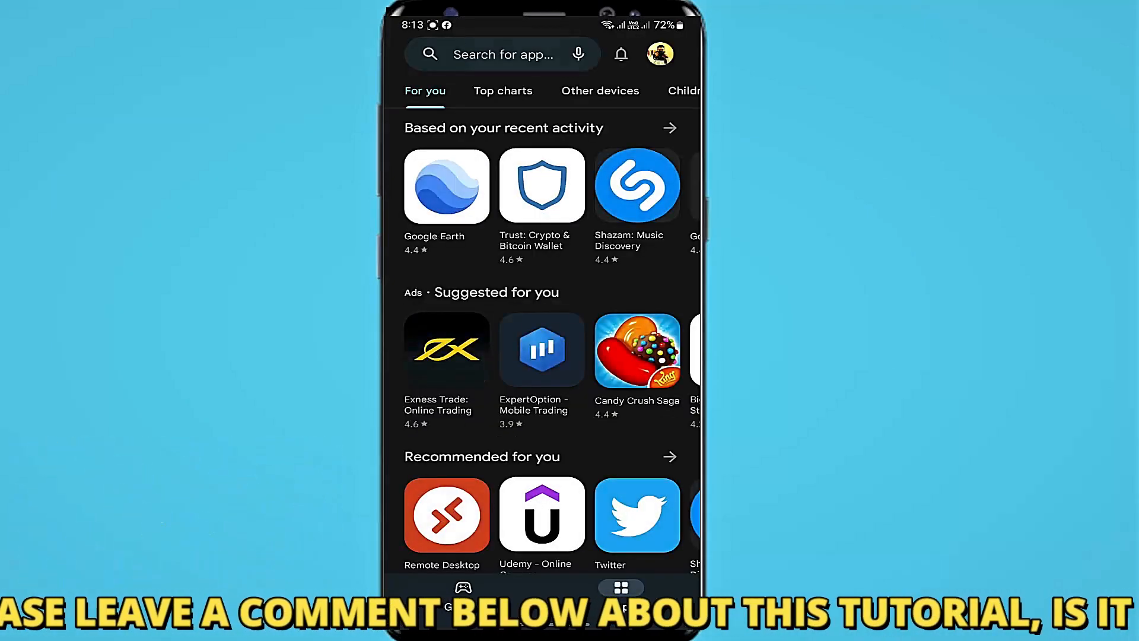
click(501, 55)
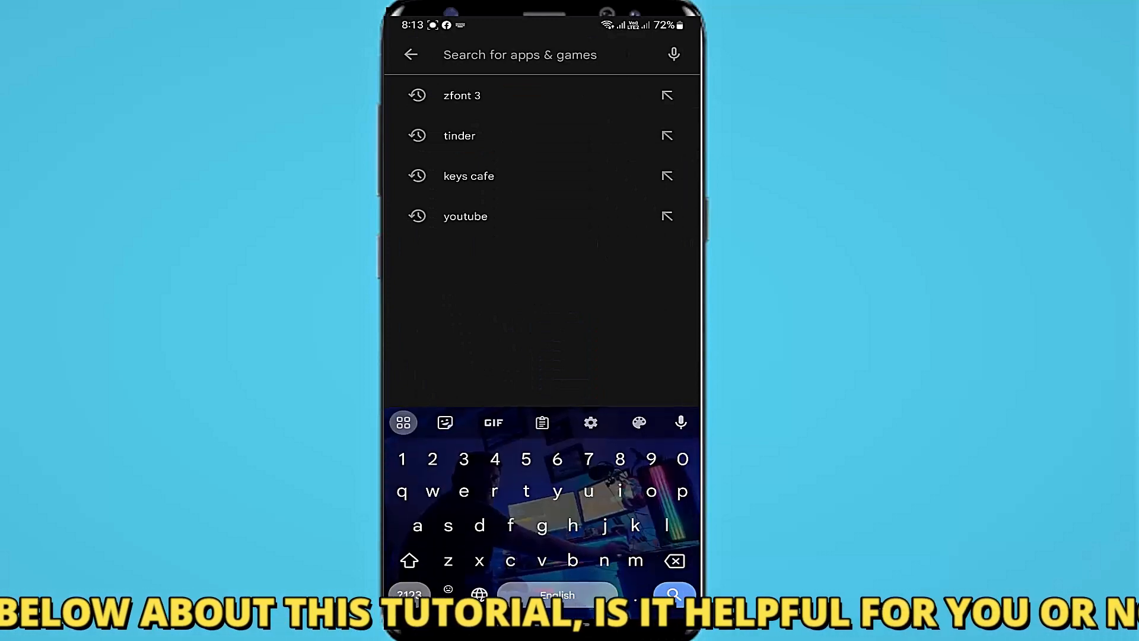
click(410, 55)
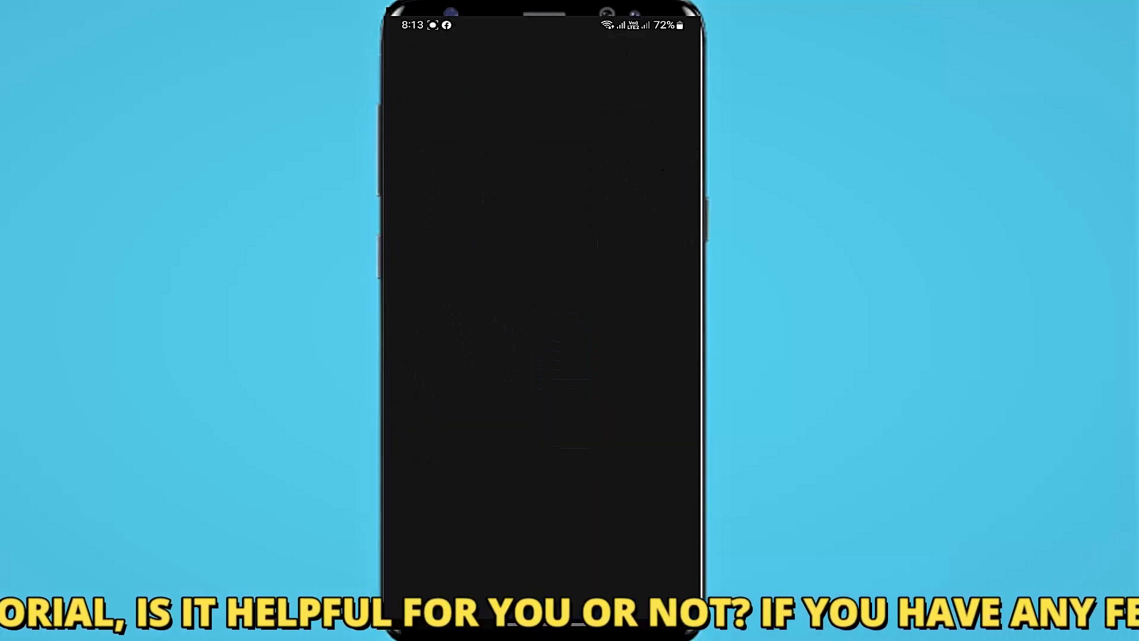